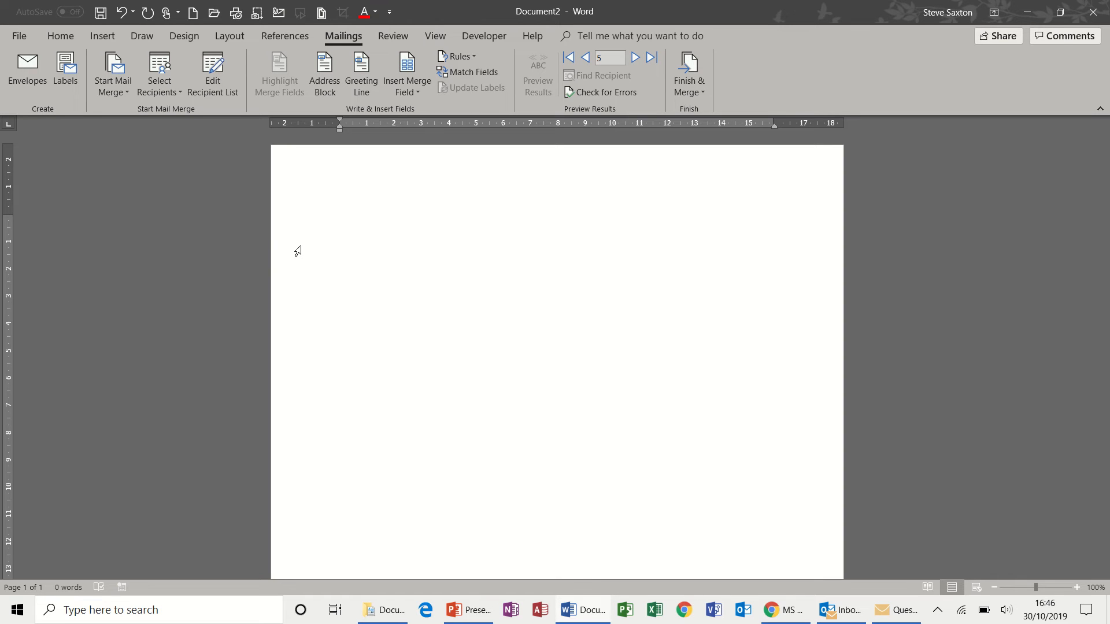
Review the merge document type and the recipient list from the CompanyRecords database
left_click(340, 221)
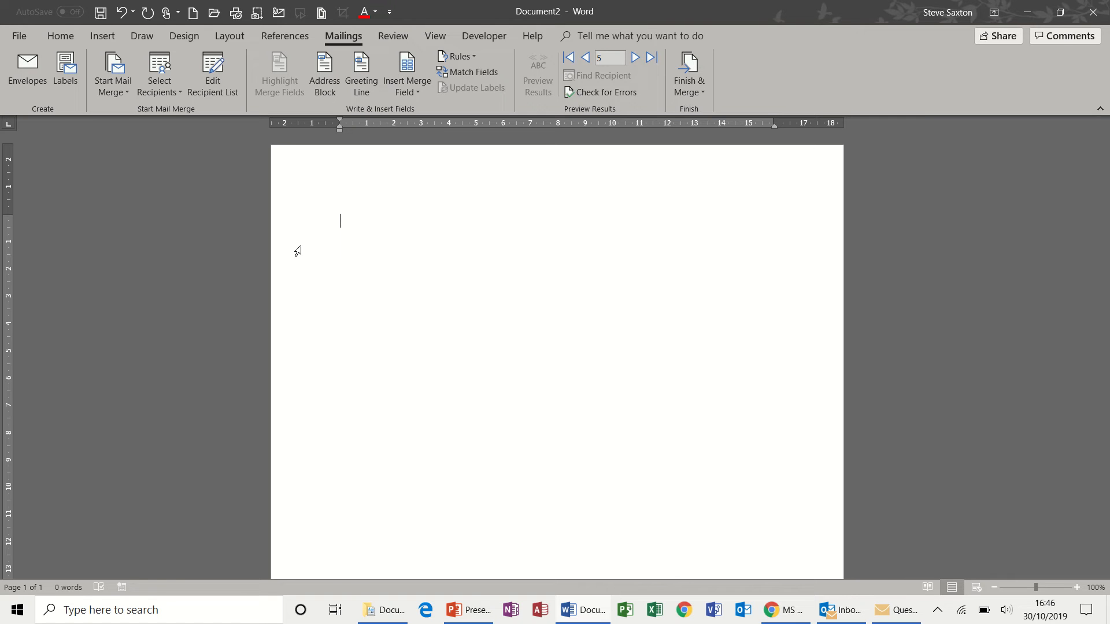
mouse_move(666, 87)
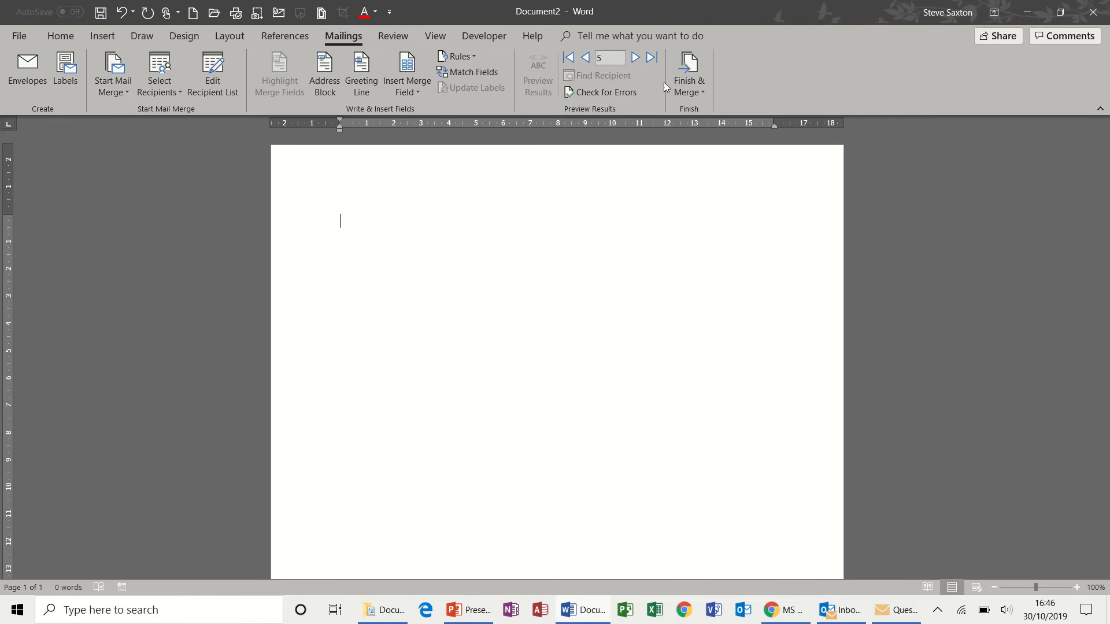
mouse_move(689, 71)
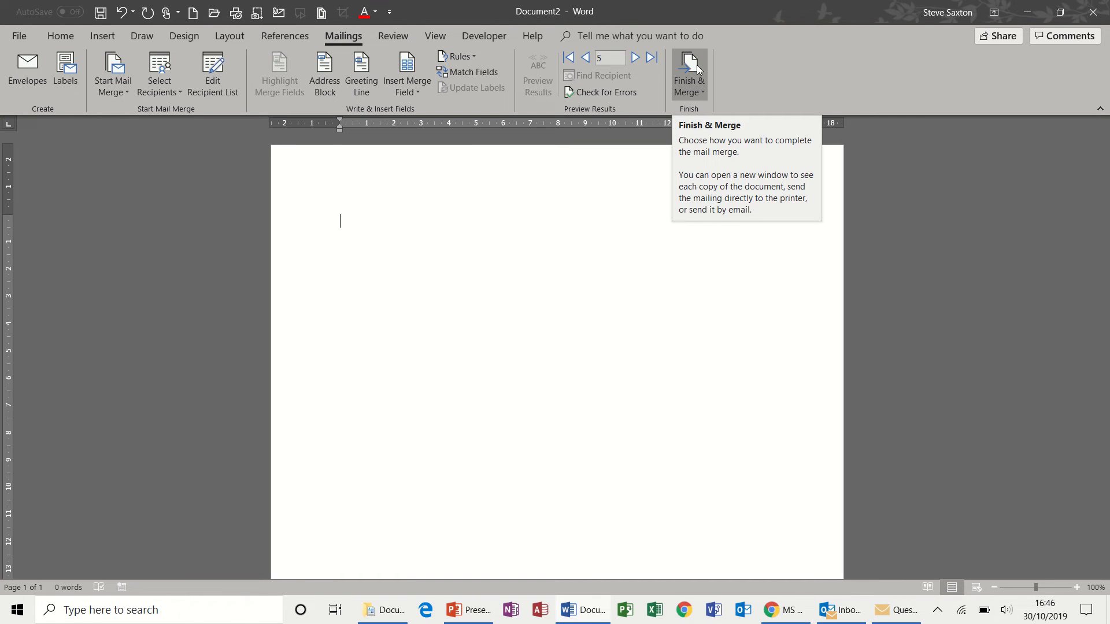
mouse_move(708, 65)
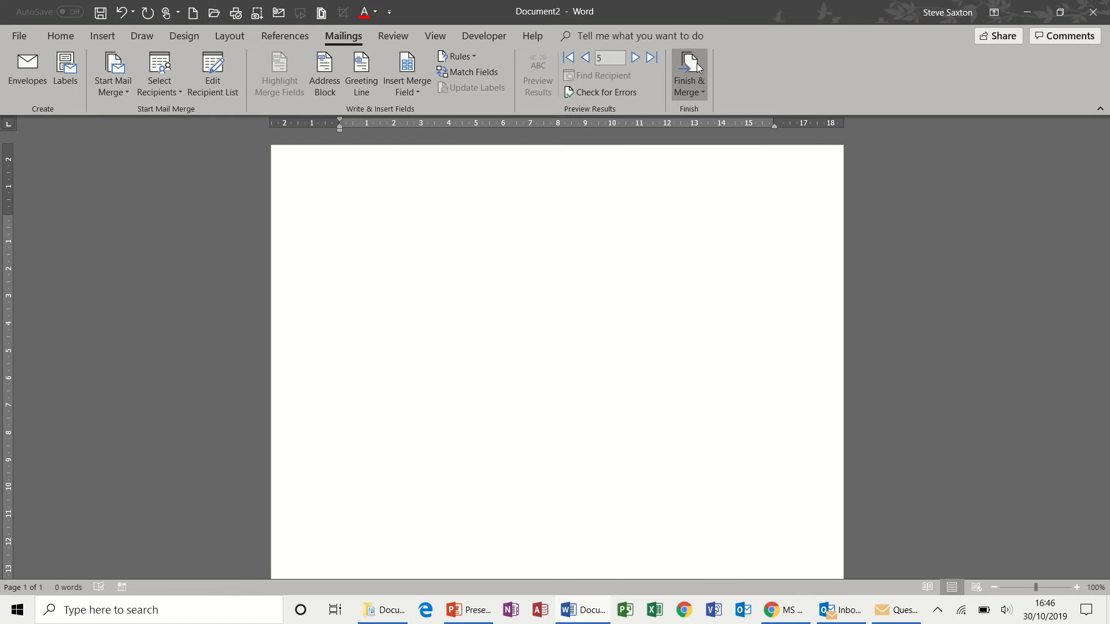
mouse_move(687, 74)
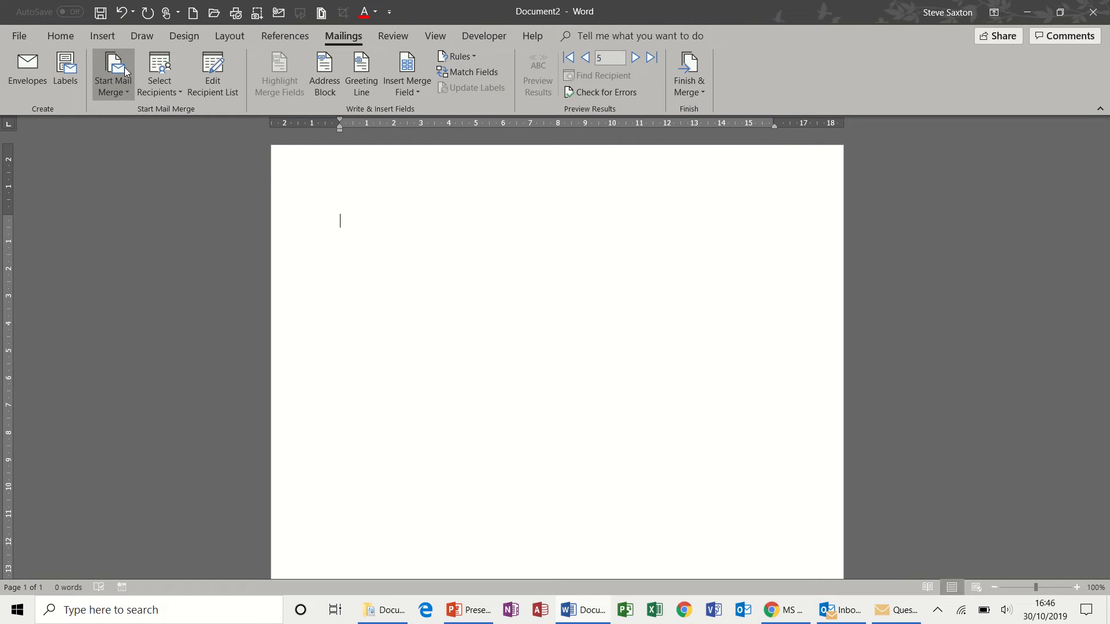
left_click(112, 71)
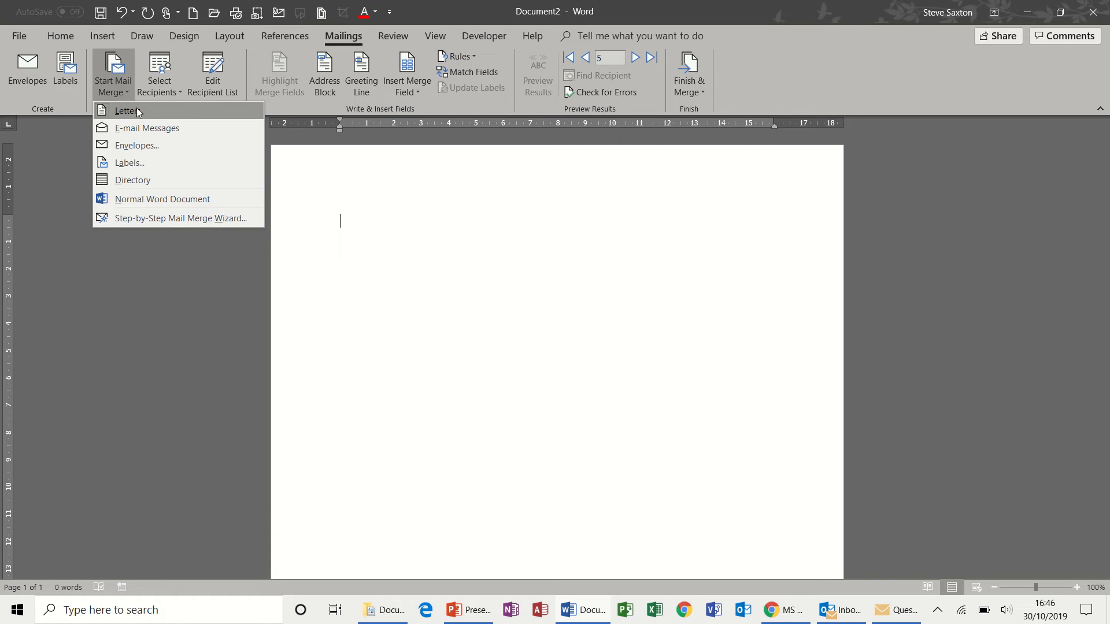
left_click(159, 74)
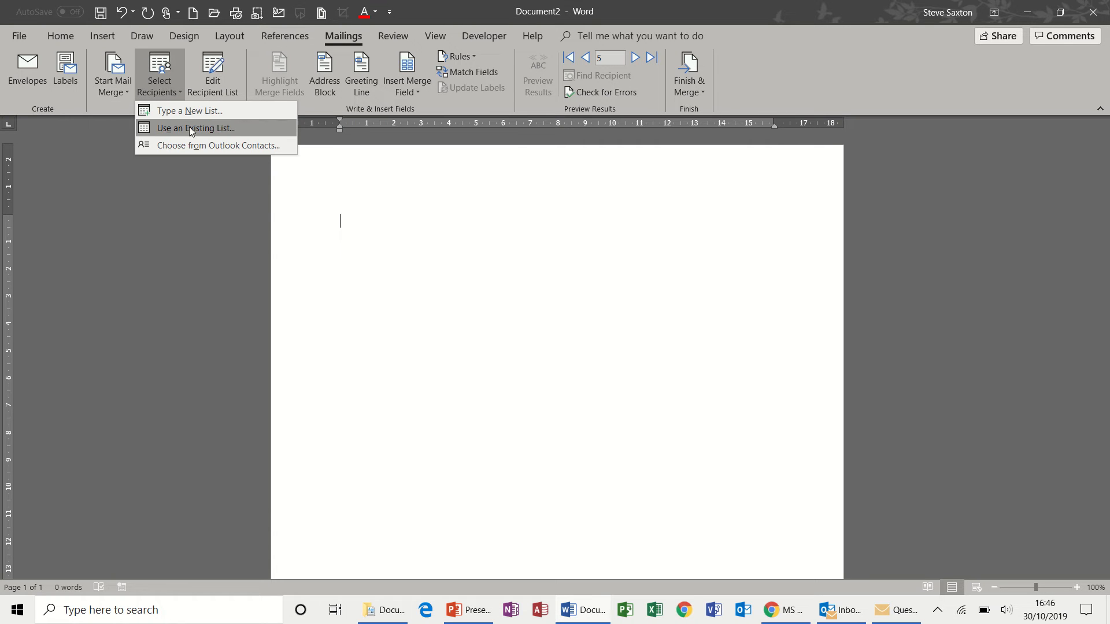
mouse_move(218, 96)
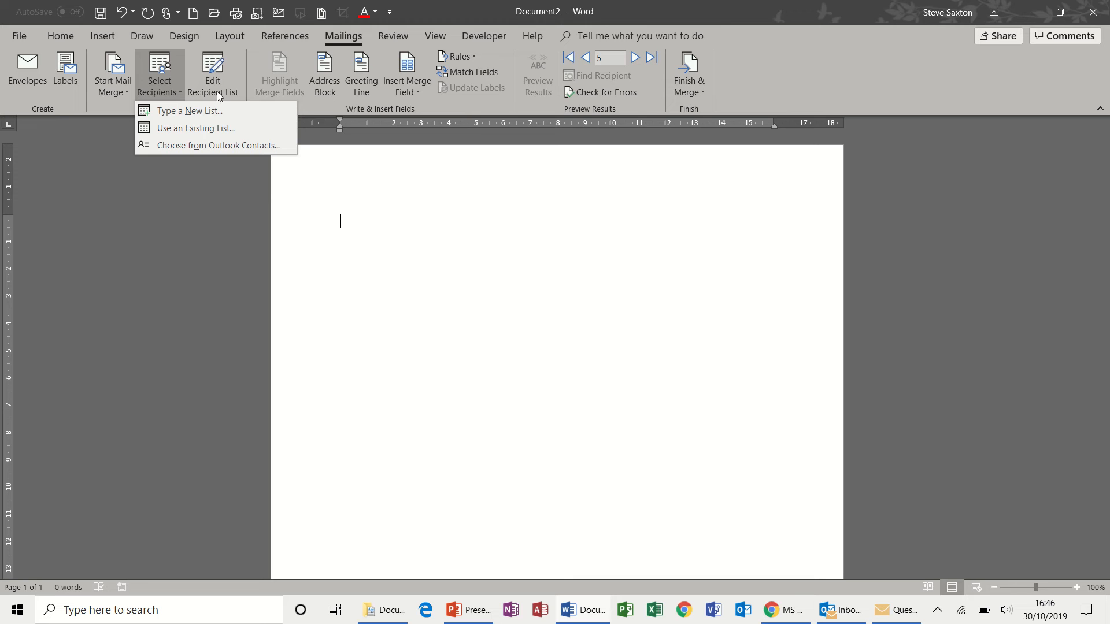
left_click(196, 129)
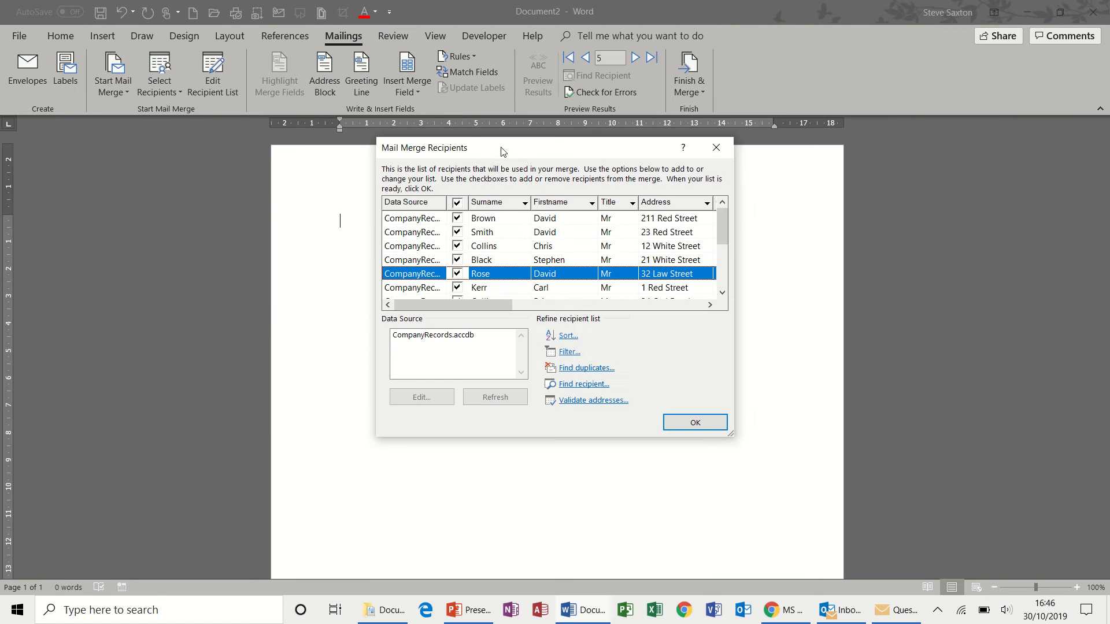
mouse_move(496, 289)
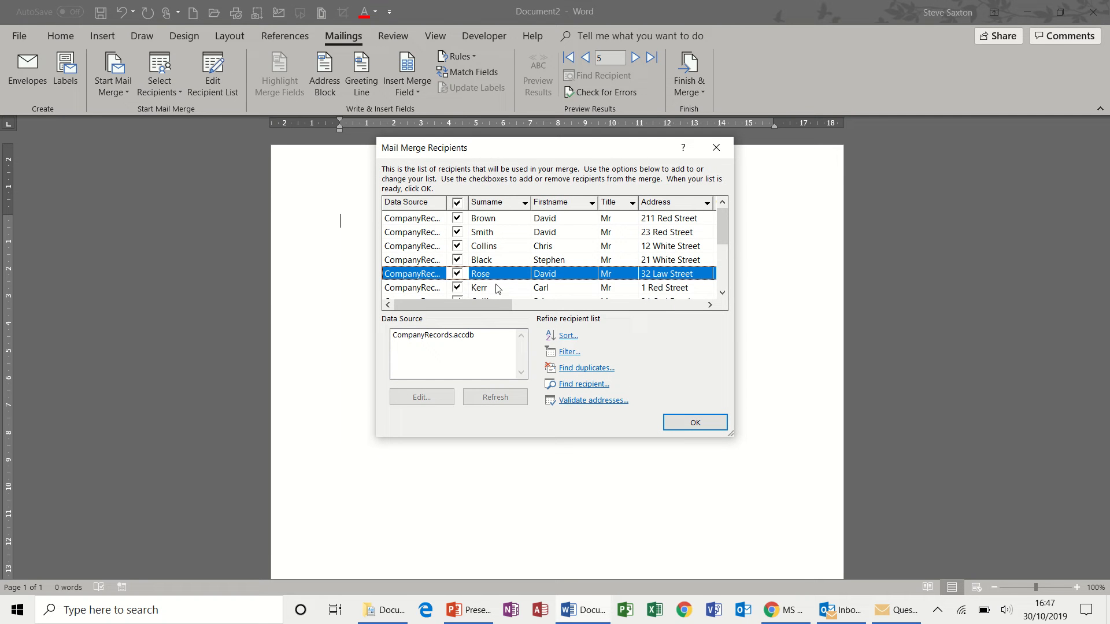
left_click(695, 422)
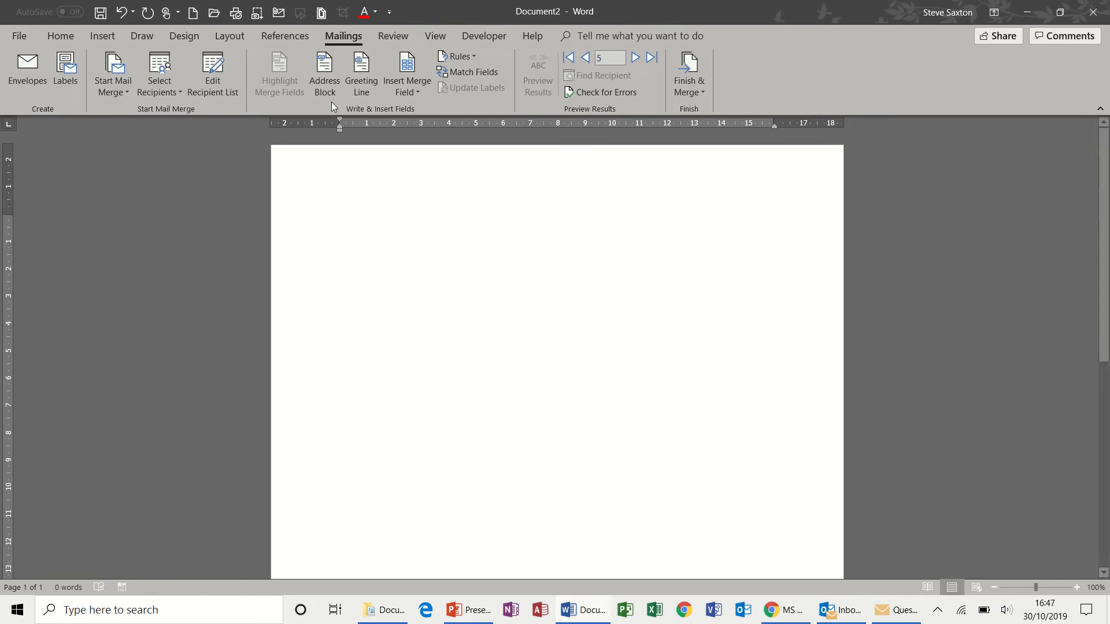
mouse_move(388, 106)
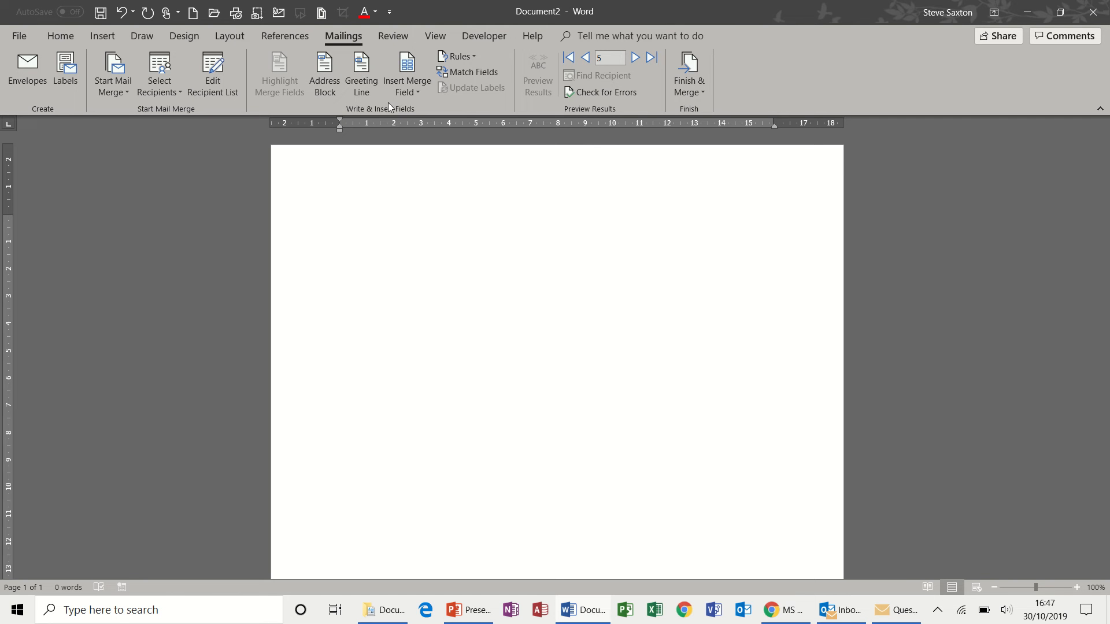
Insert the Title, Firstname and Surname merge fields as the letter's name line
left_click(405, 74)
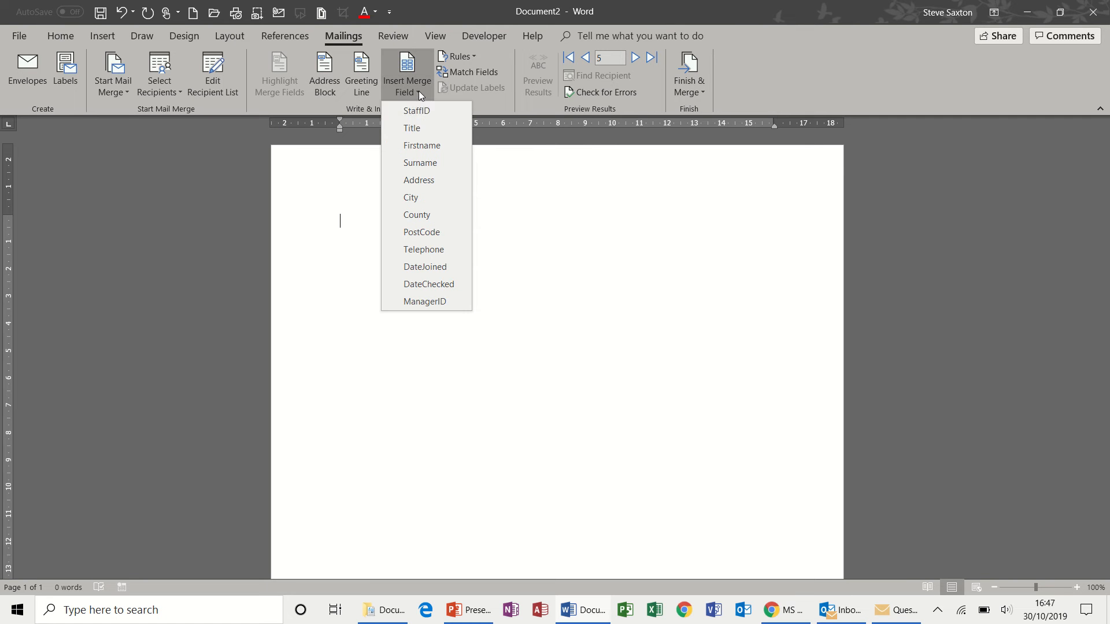
left_click(412, 129)
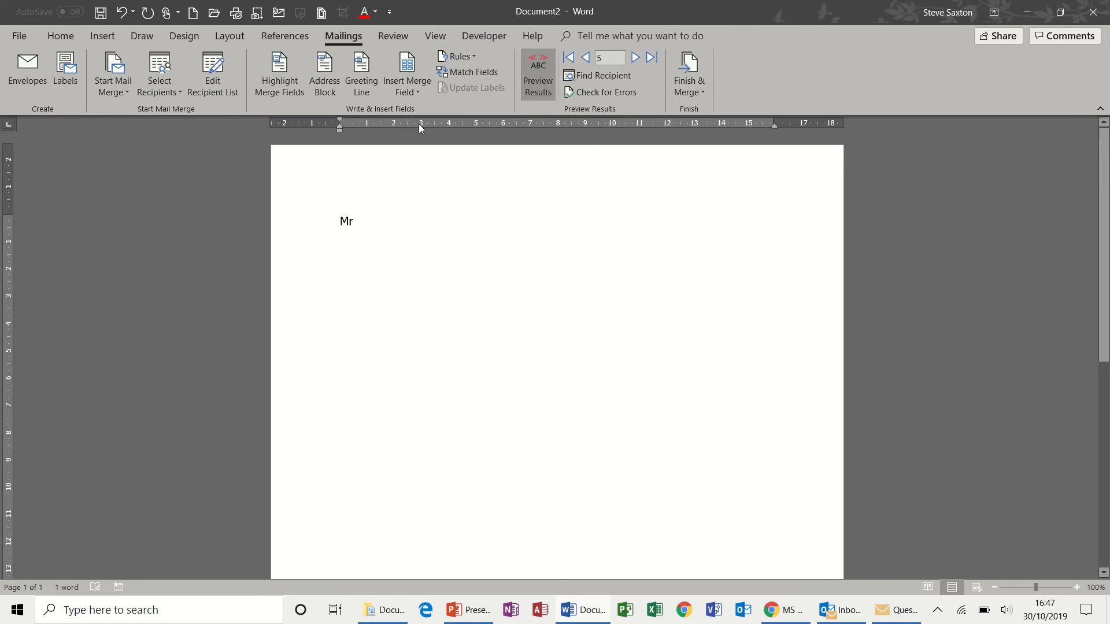
left_click(405, 74)
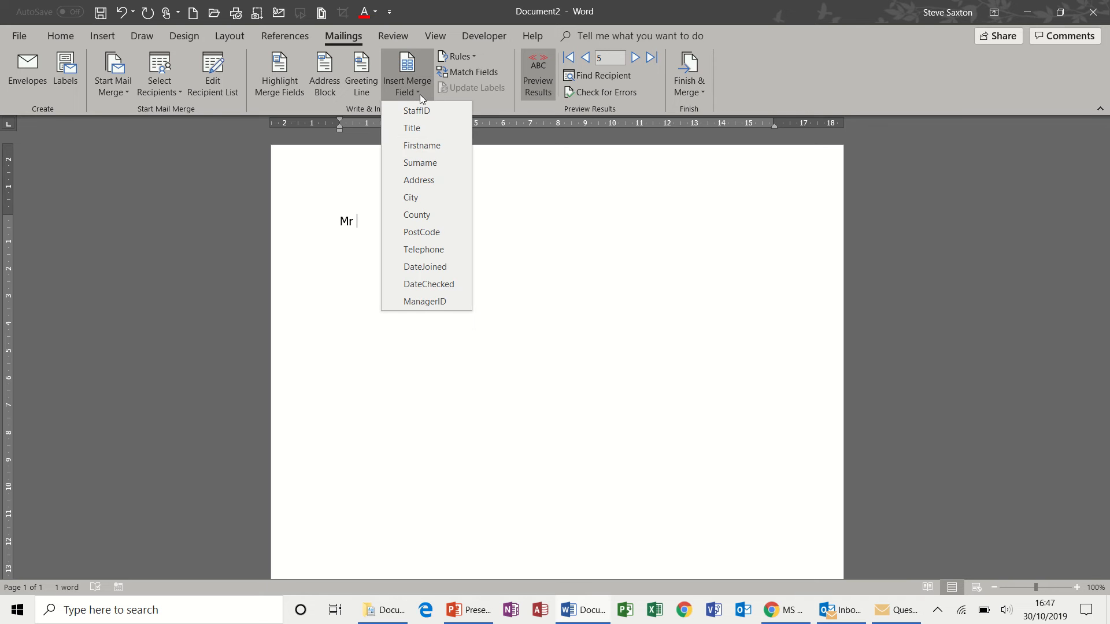
left_click(422, 146)
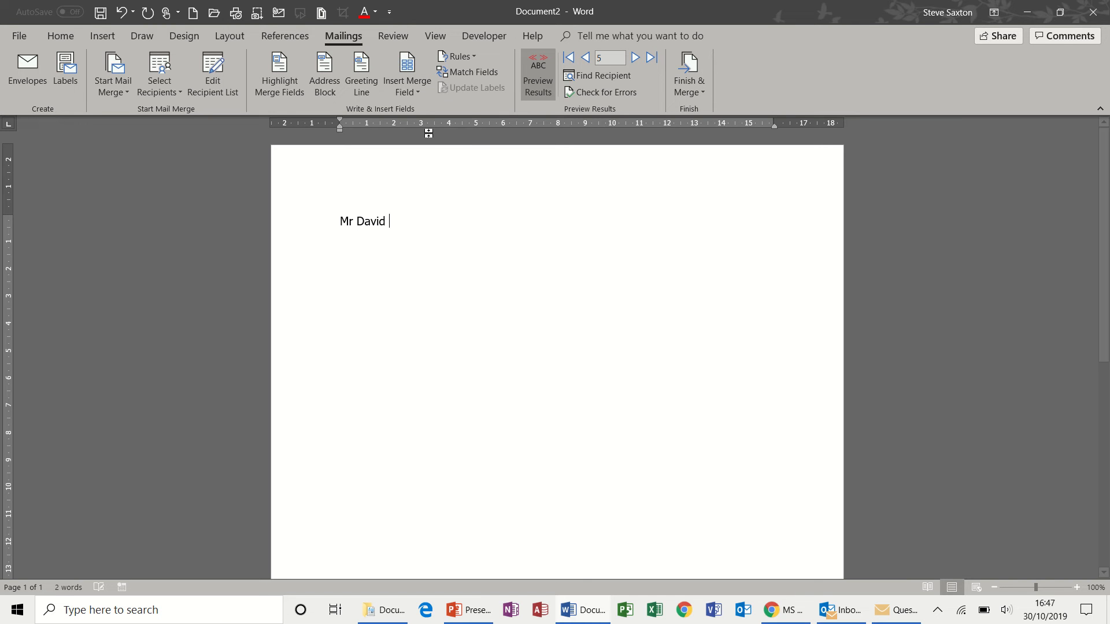
left_click(405, 74)
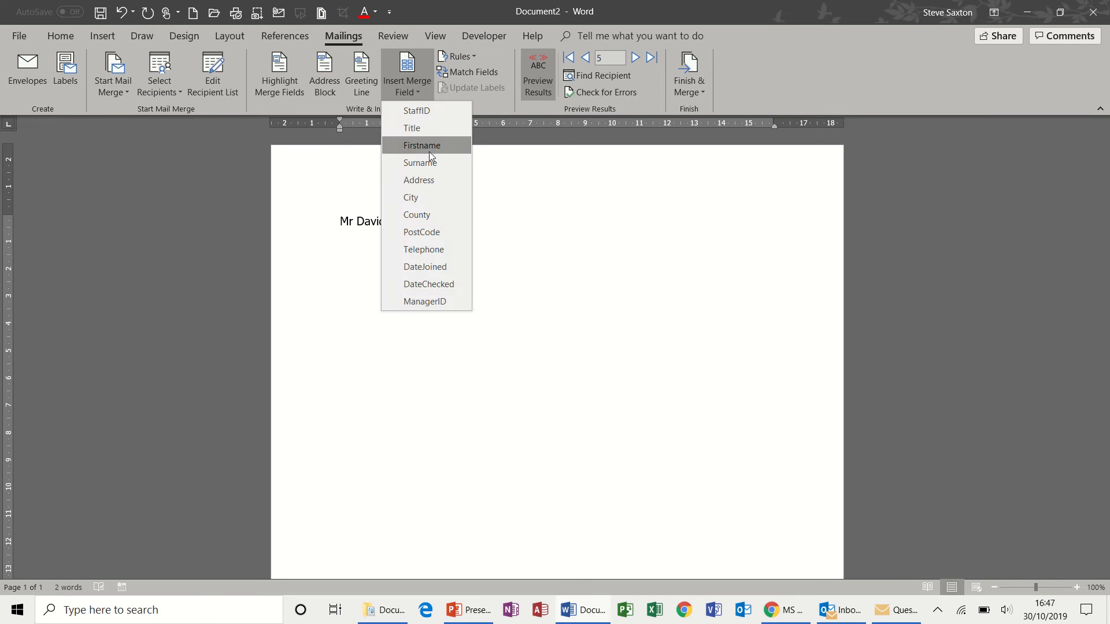
left_click(421, 146)
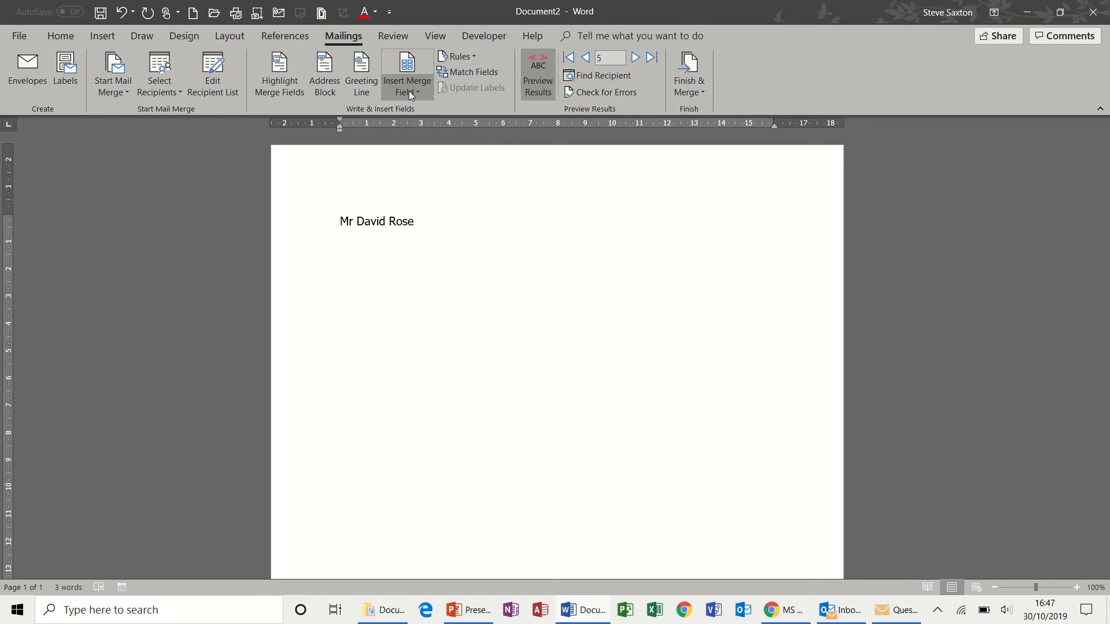
Add the street address line and the City merge field below the name
type("32 Law Street")
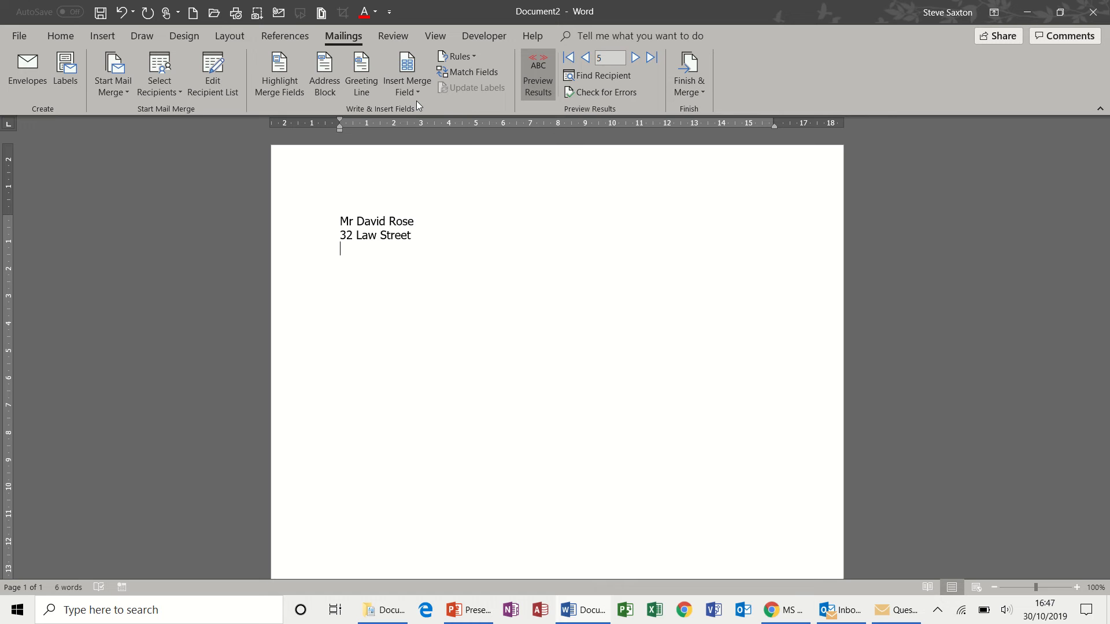
left_click(406, 74)
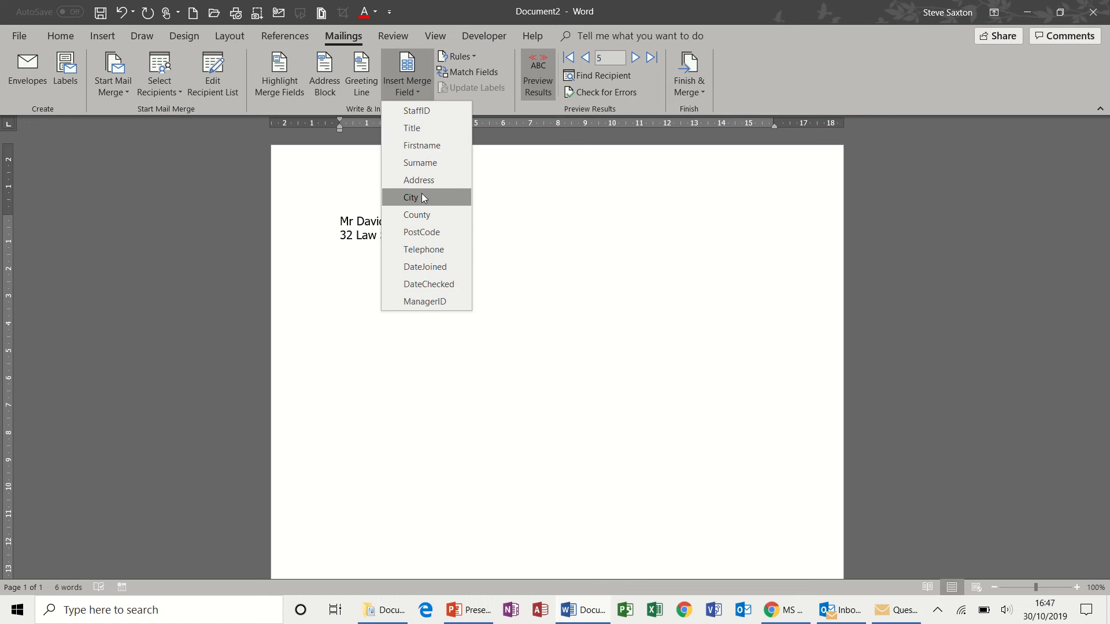
left_click(410, 198)
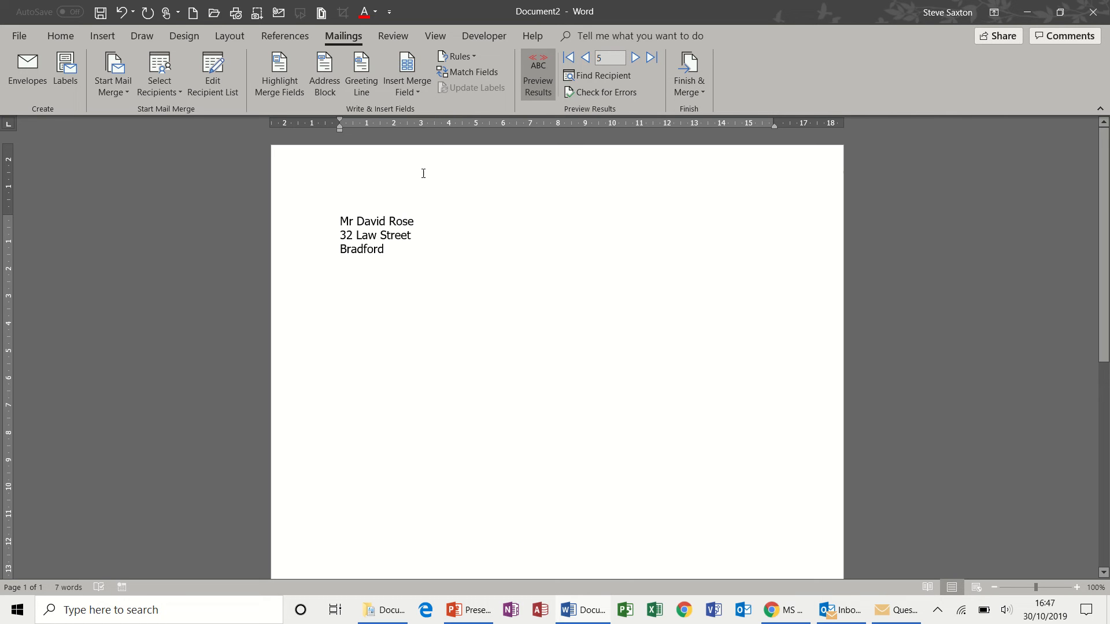
left_click(405, 74)
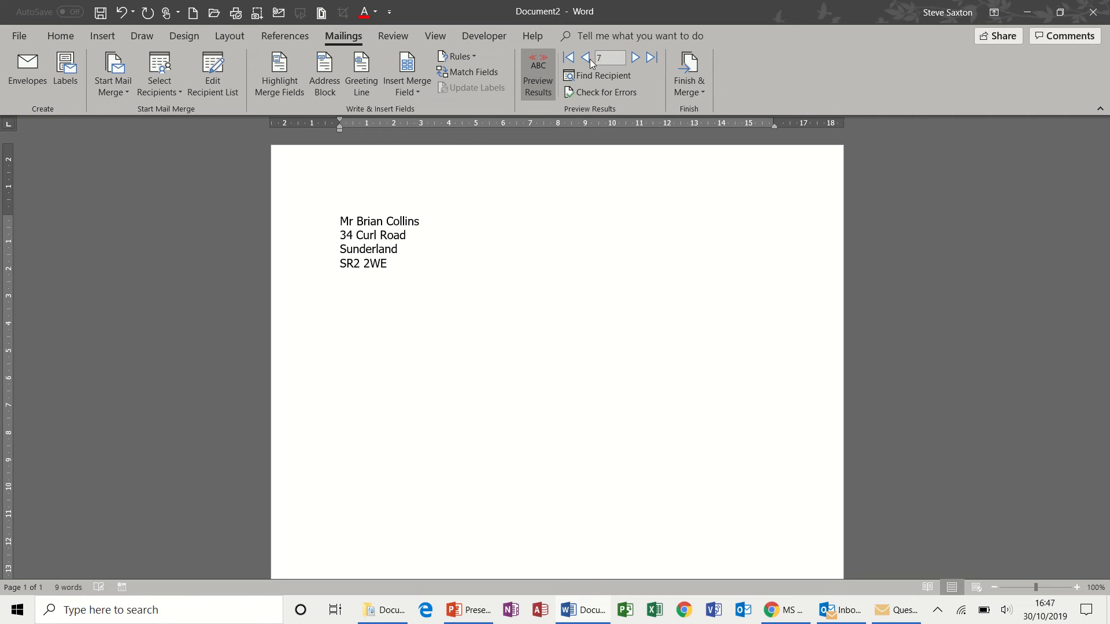
left_click(584, 58)
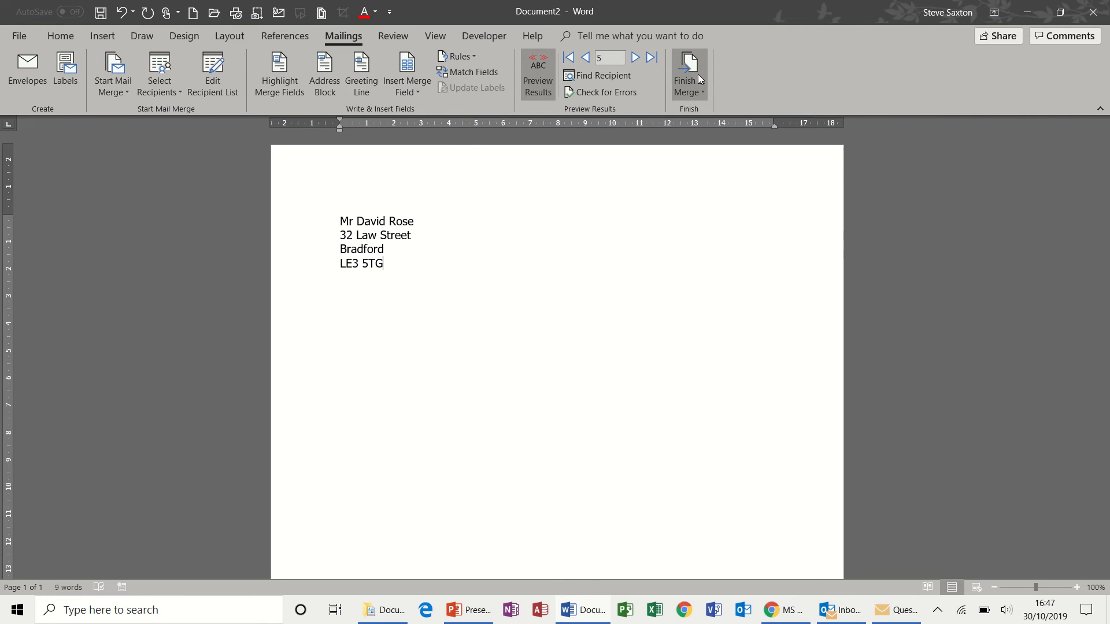
left_click(688, 73)
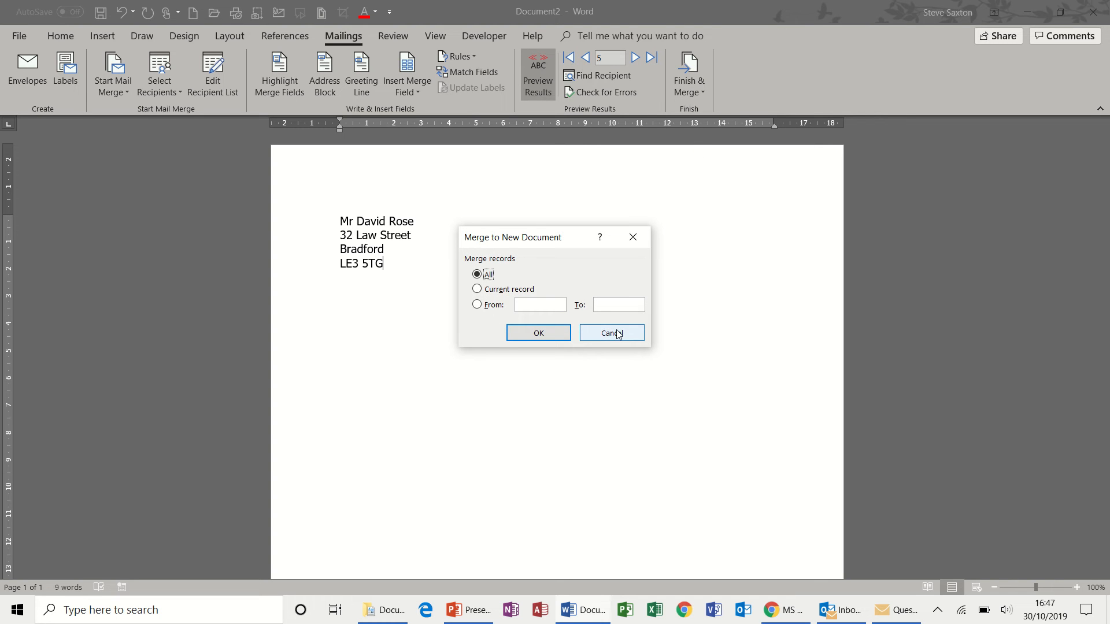
left_click(611, 333)
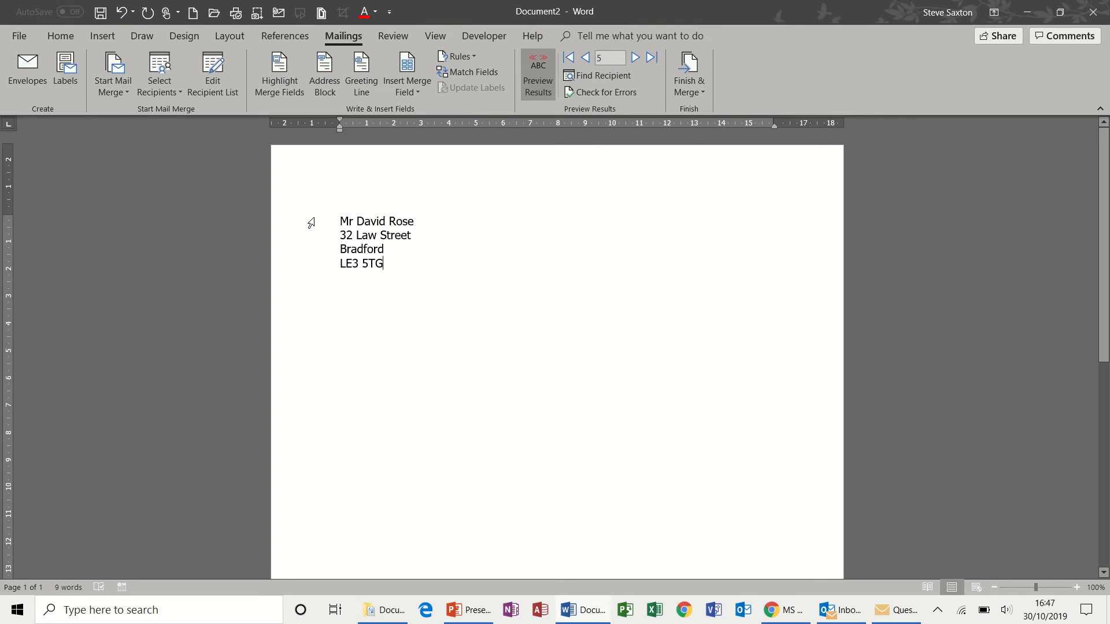
Apply Heading 2 to the recipient's name line so each letter starts an outline entry
triple_click(377, 221)
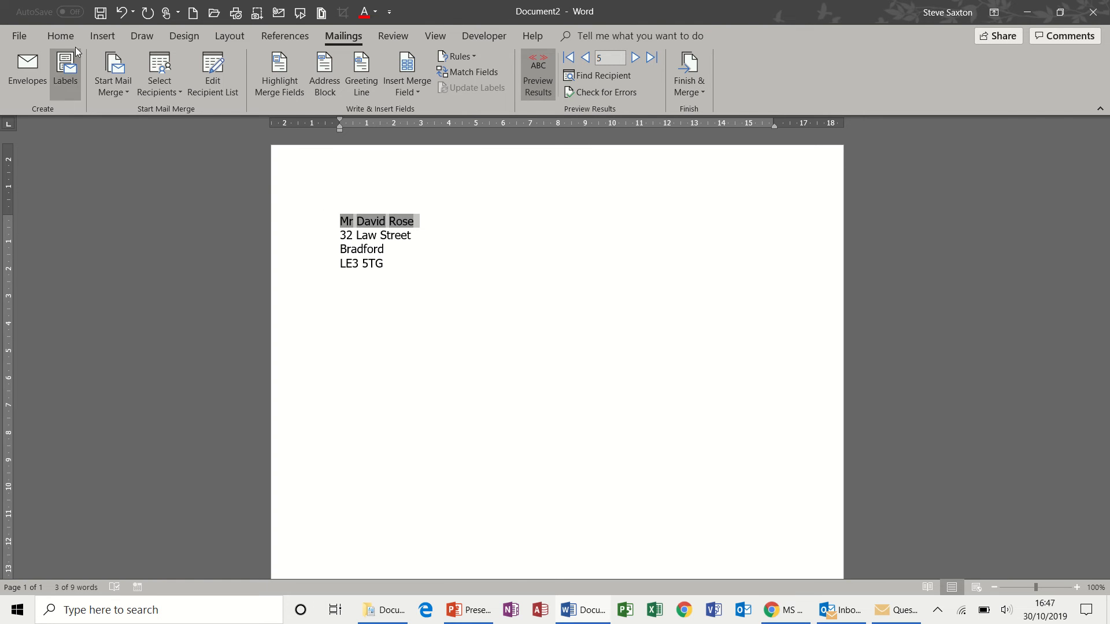
left_click(60, 36)
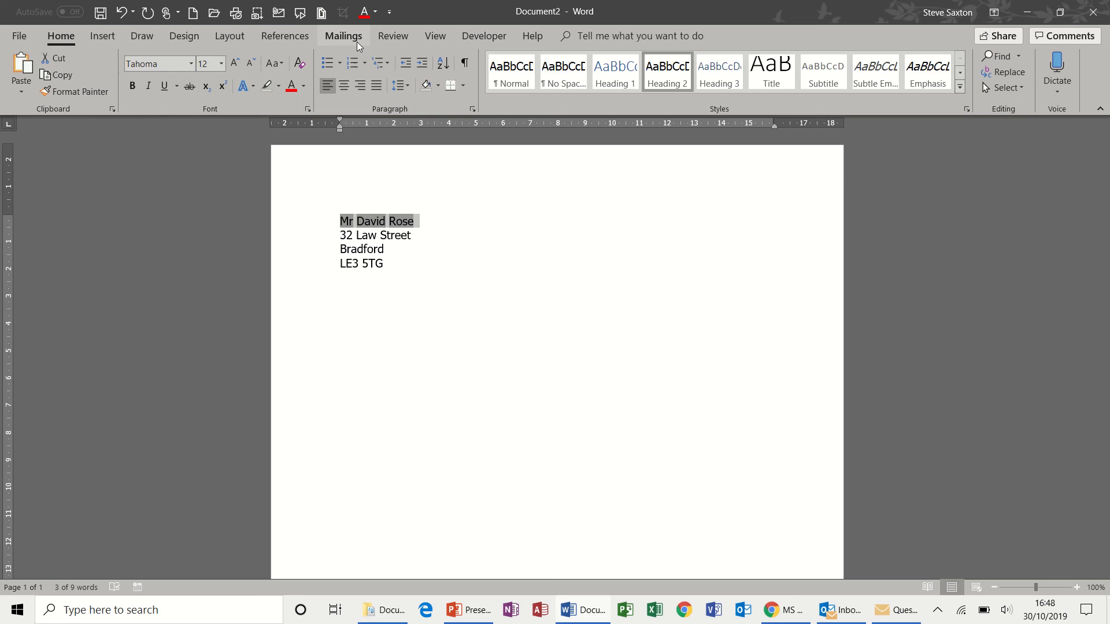
left_click(342, 36)
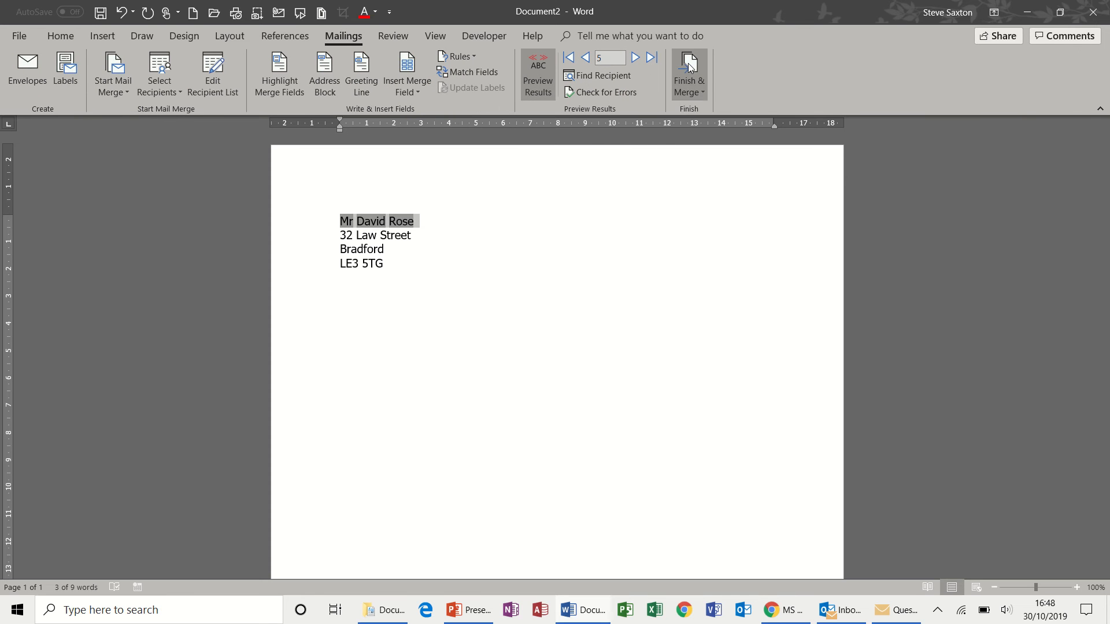
mouse_move(711, 114)
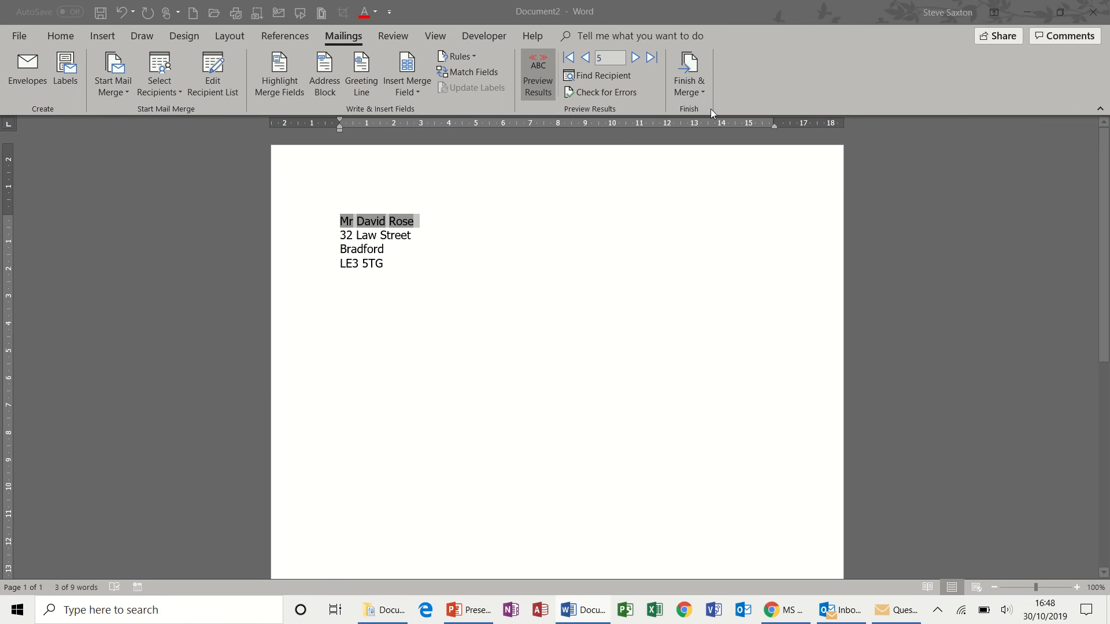
Merge all records into a new document, Letters4, one letter per page
left_click(533, 342)
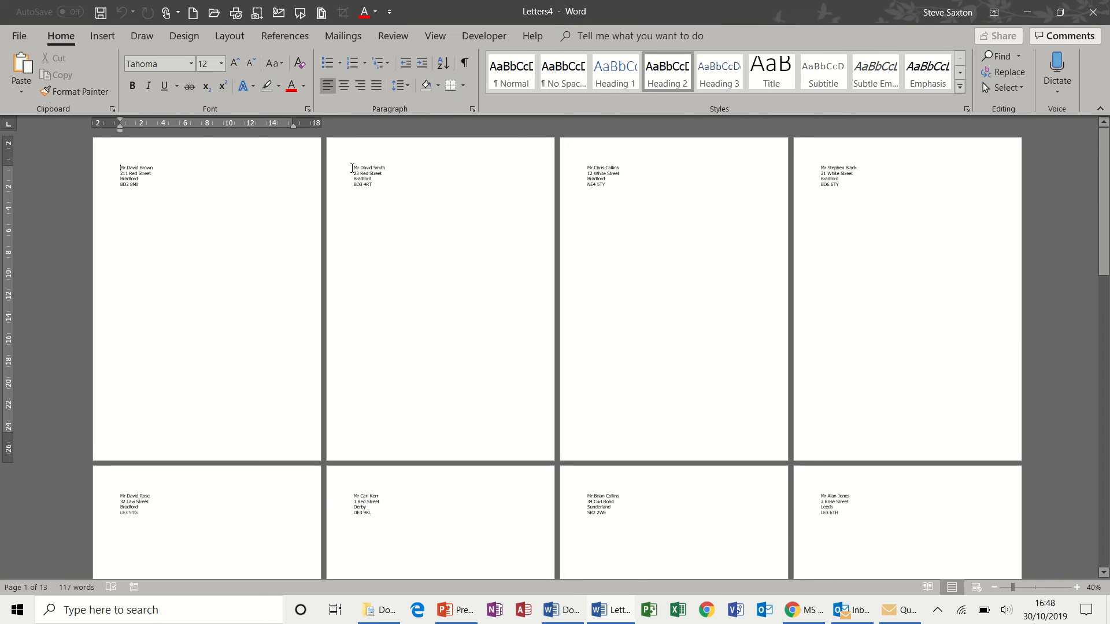
left_click_drag(351, 168, 373, 185)
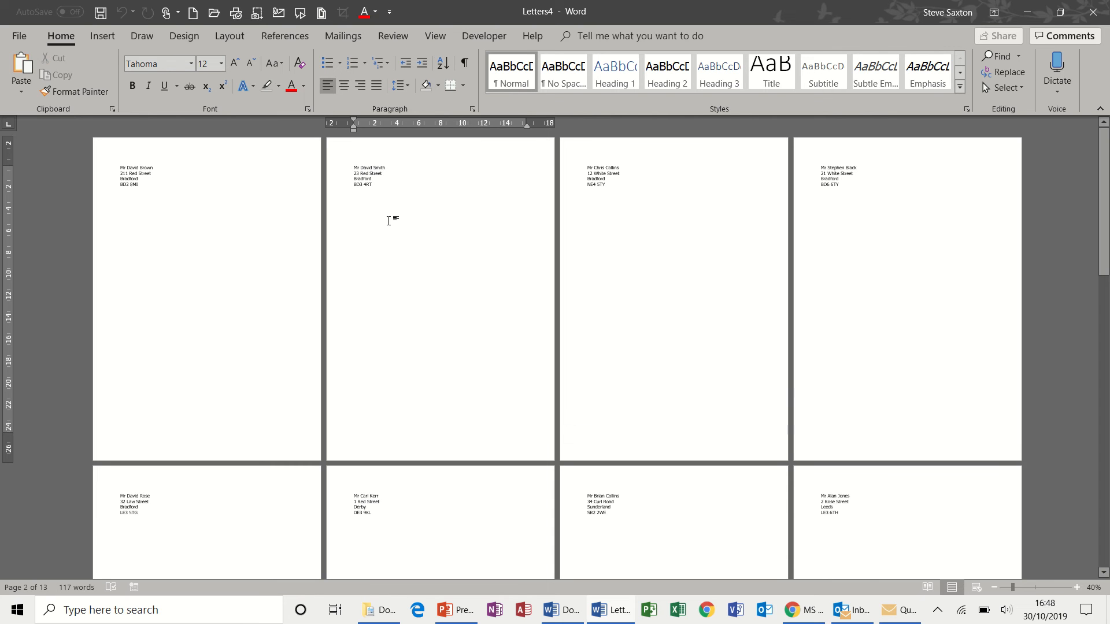
left_click(434, 36)
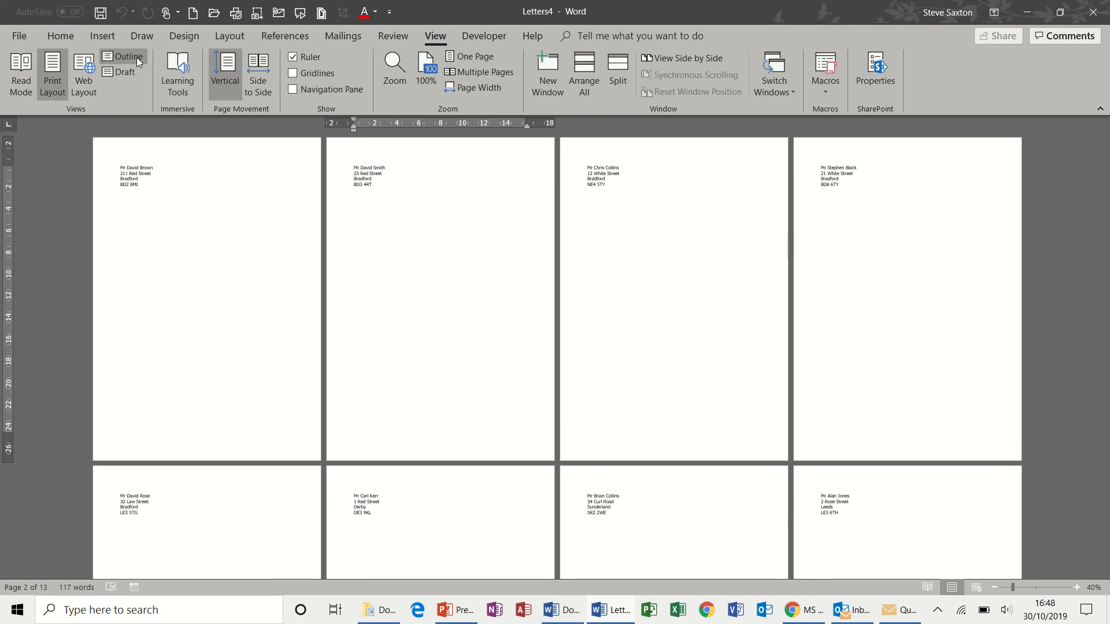
Switch Letters4 to outline view and reveal the master document tools
left_click(126, 57)
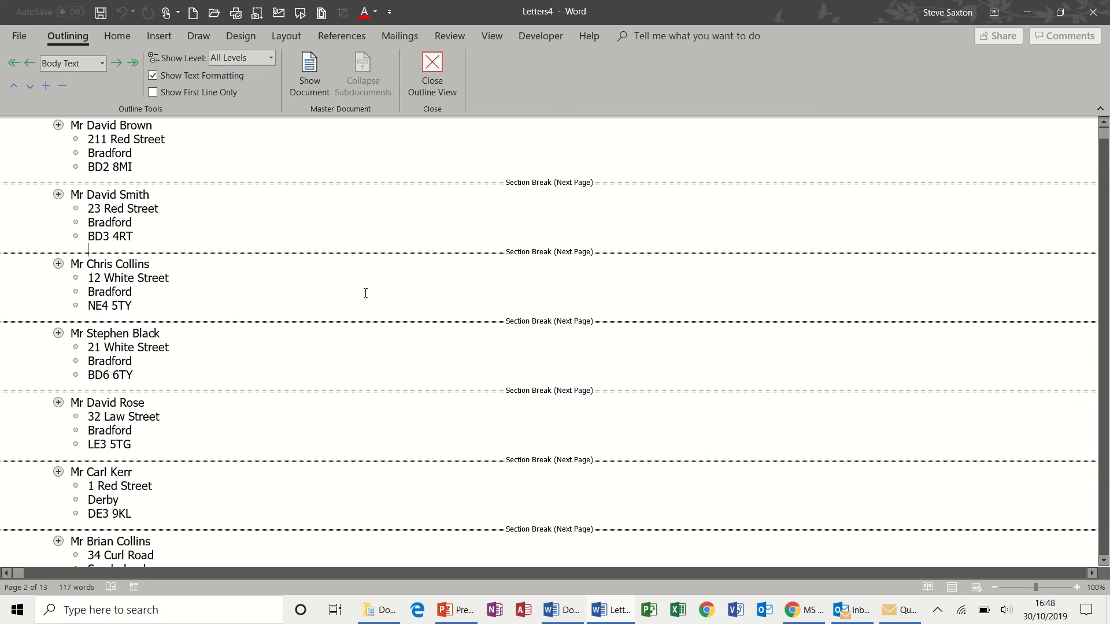
mouse_move(193, 150)
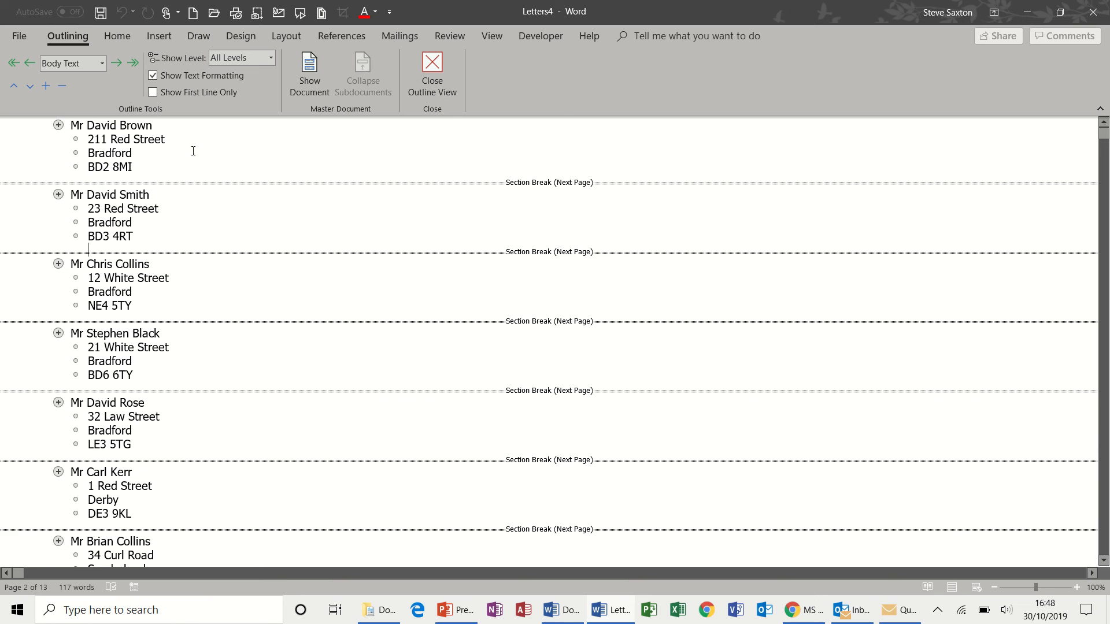
scroll("down", 3)
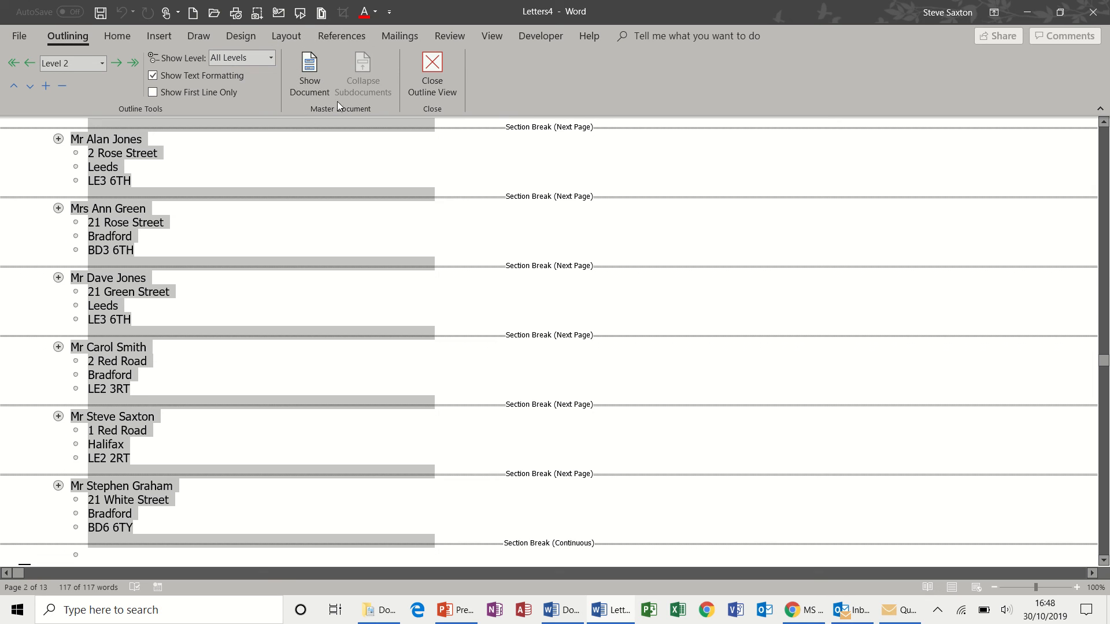
left_click(310, 73)
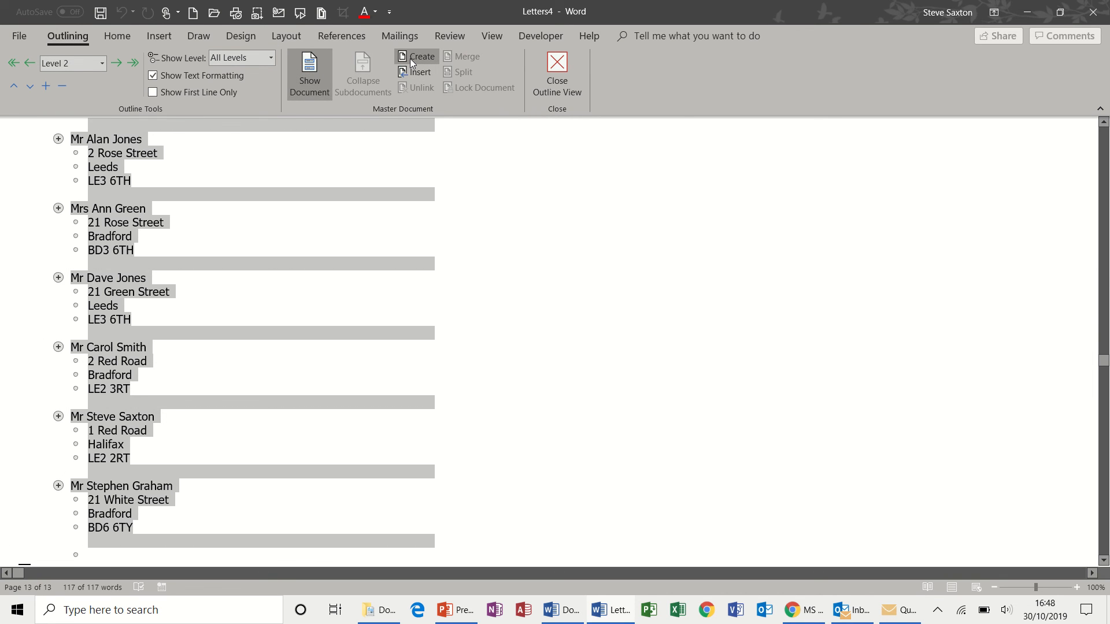
Create a subdocument from each recipient's letter and start saving the master document
left_click(415, 57)
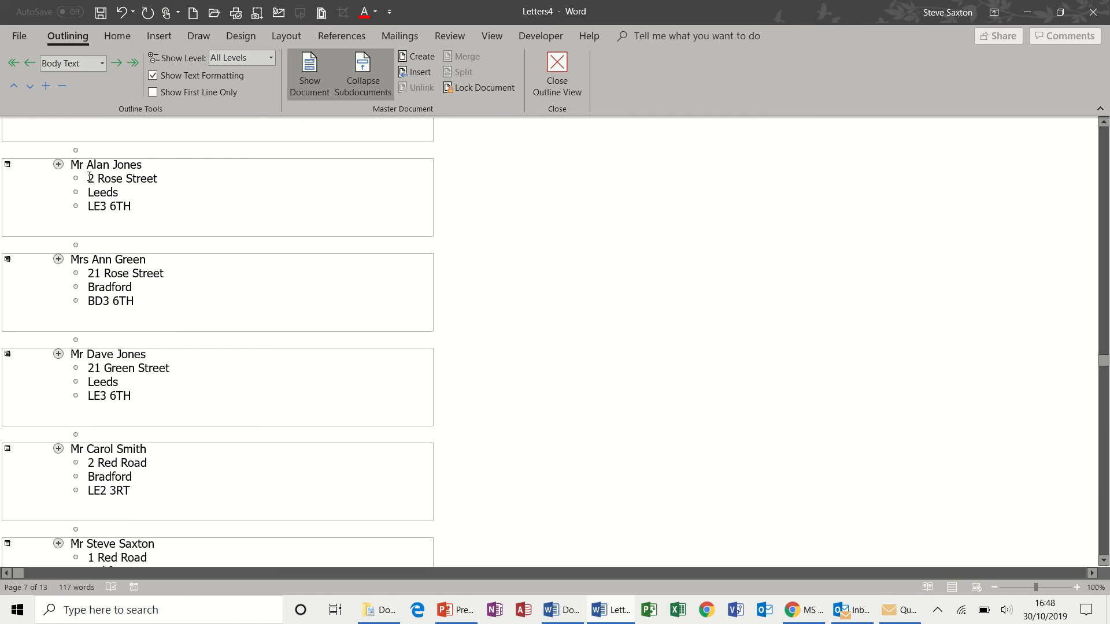
mouse_move(321, 179)
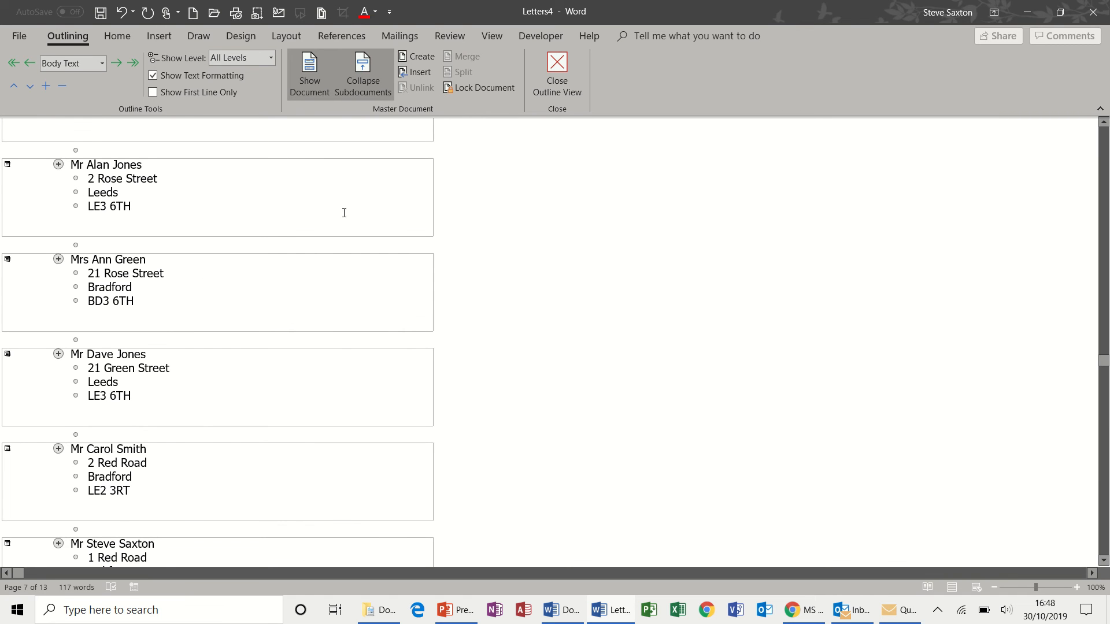
mouse_move(380, 67)
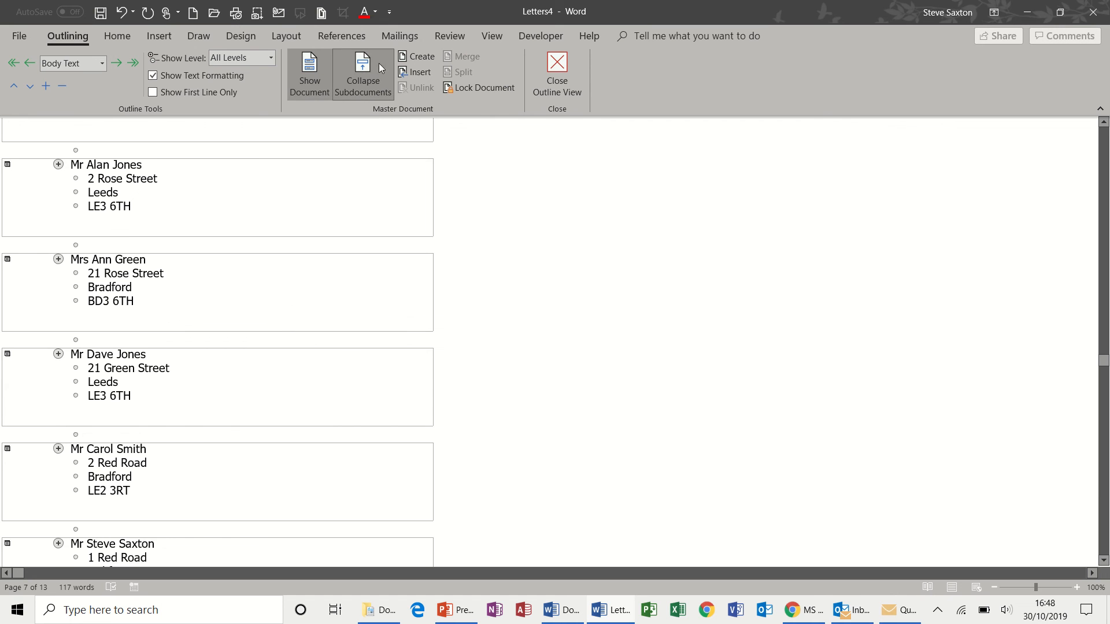
mouse_move(118, 36)
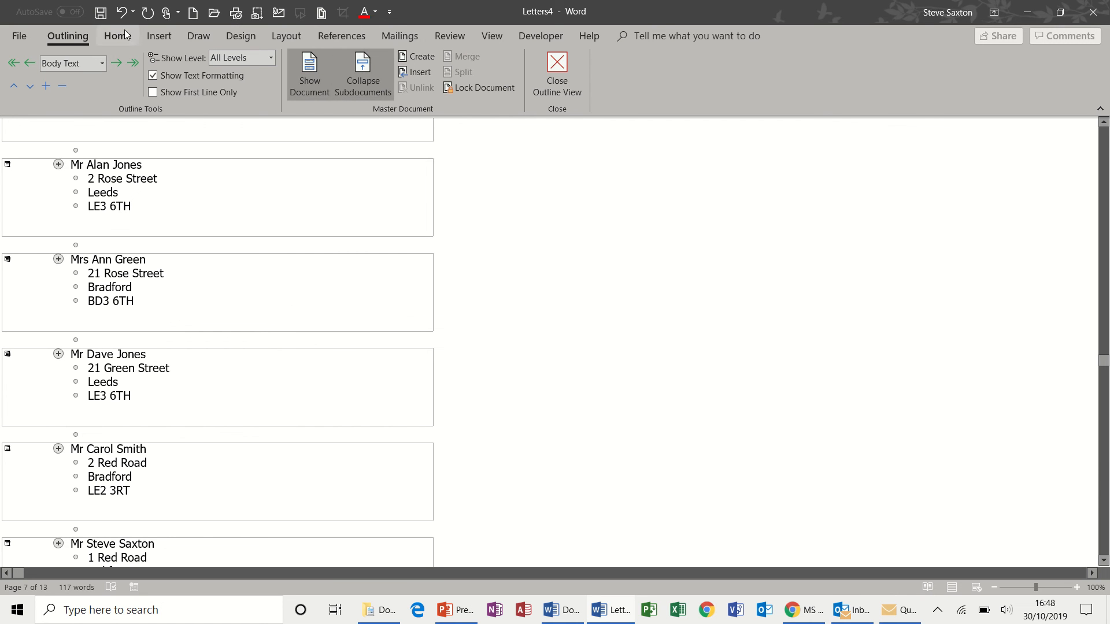
left_click(101, 12)
type("test")
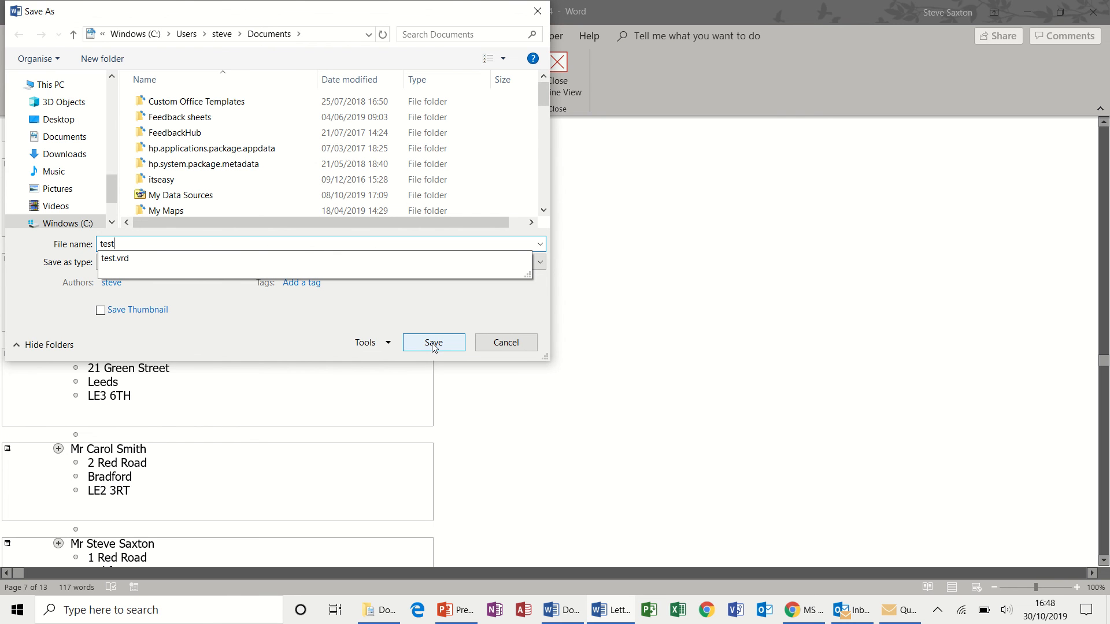
Save the master document as test.docx in Documents and show the saved files
left_click(433, 342)
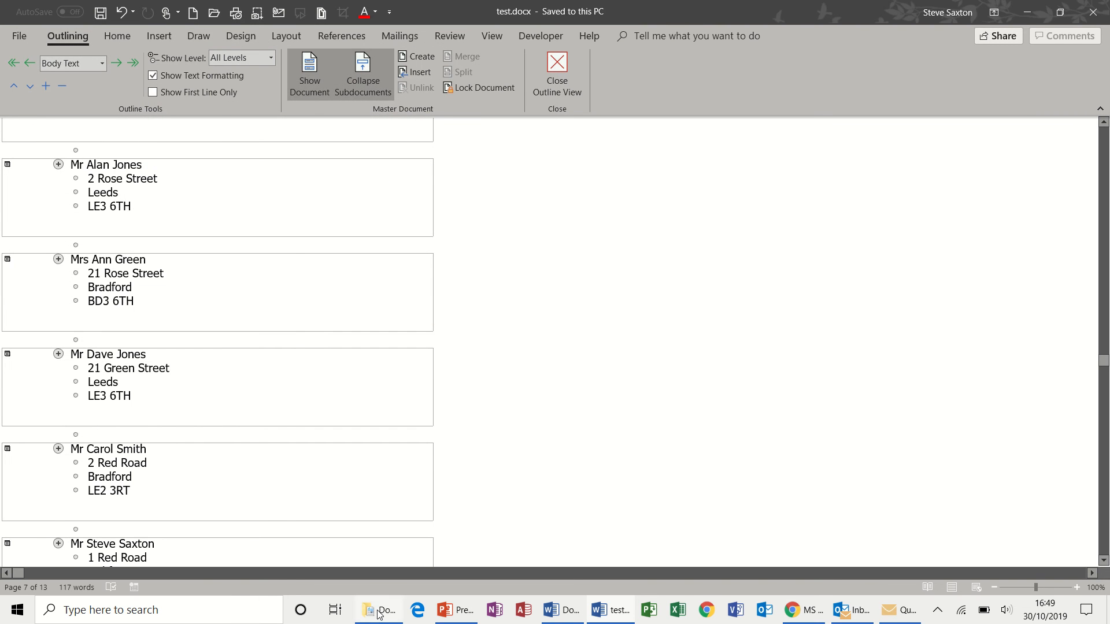
left_click(369, 609)
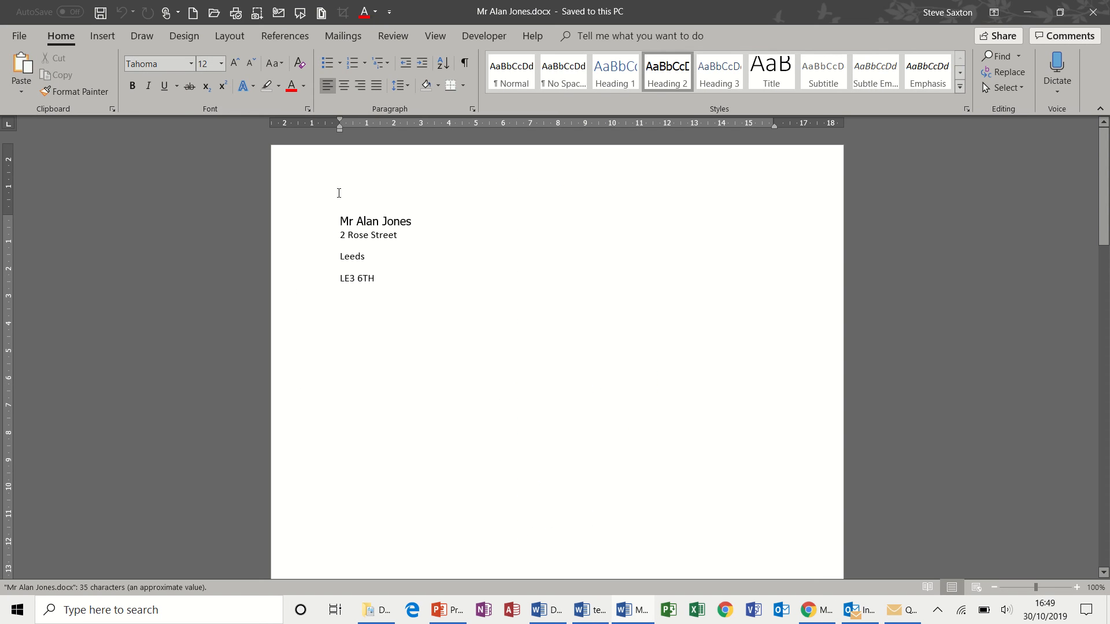
mouse_move(387, 245)
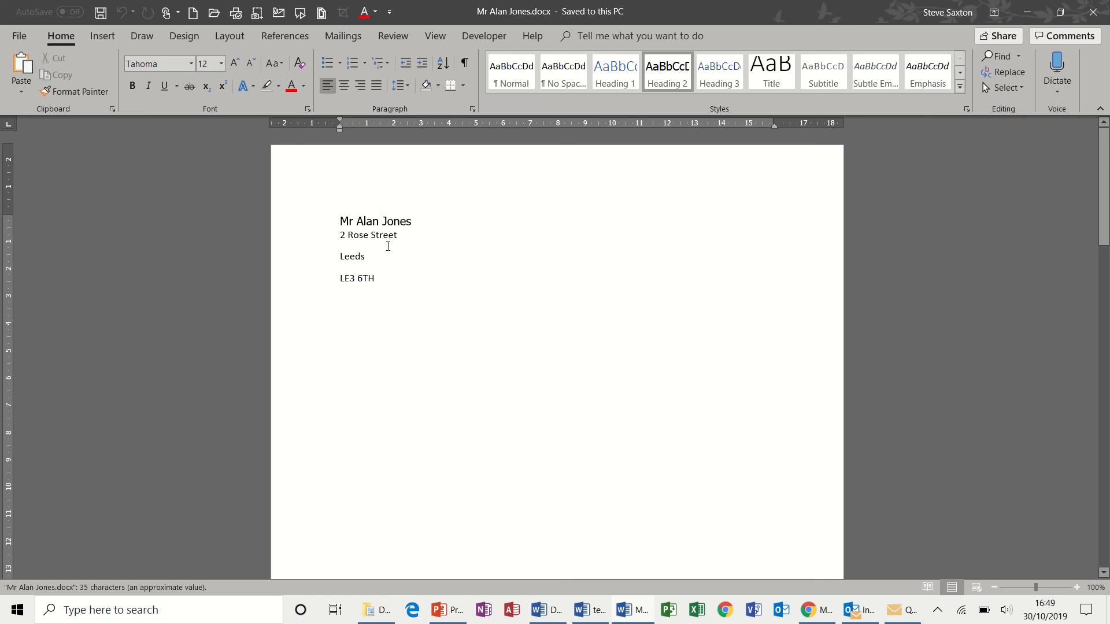